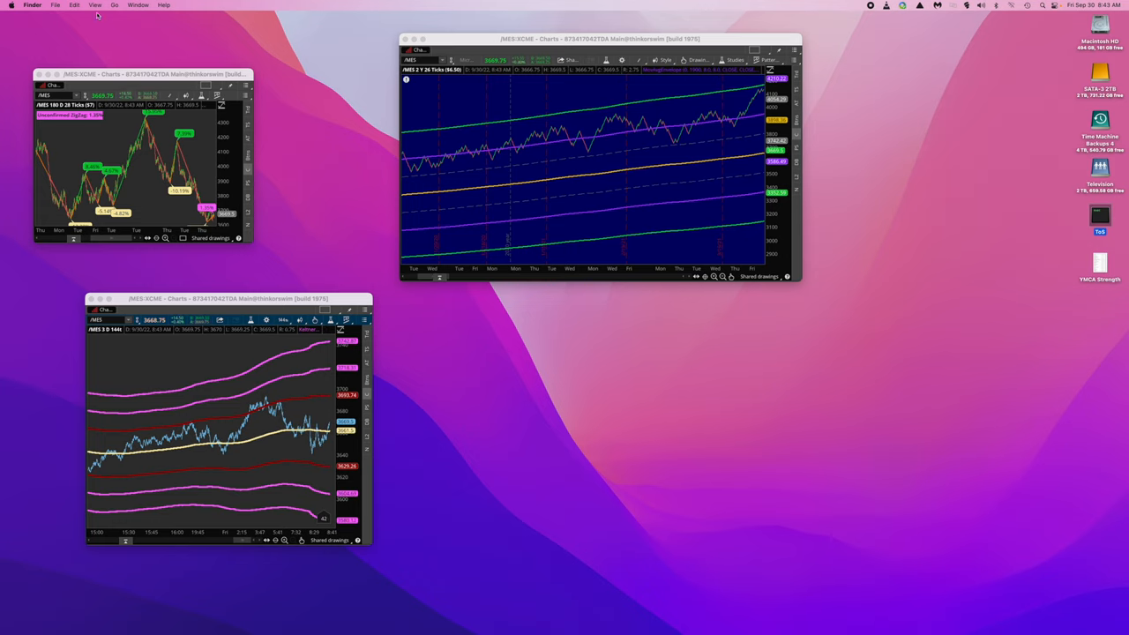
- Focus the daily /MES ZigZag percent swing chart window and enlarge it
left_click(145, 74)
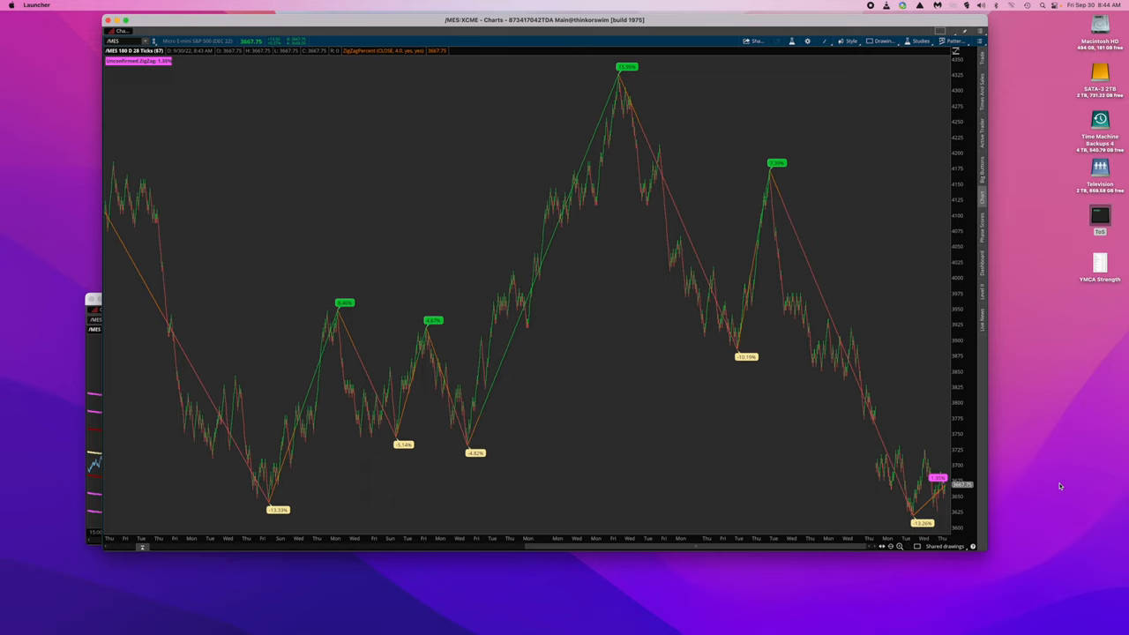
mouse_move(581, 142)
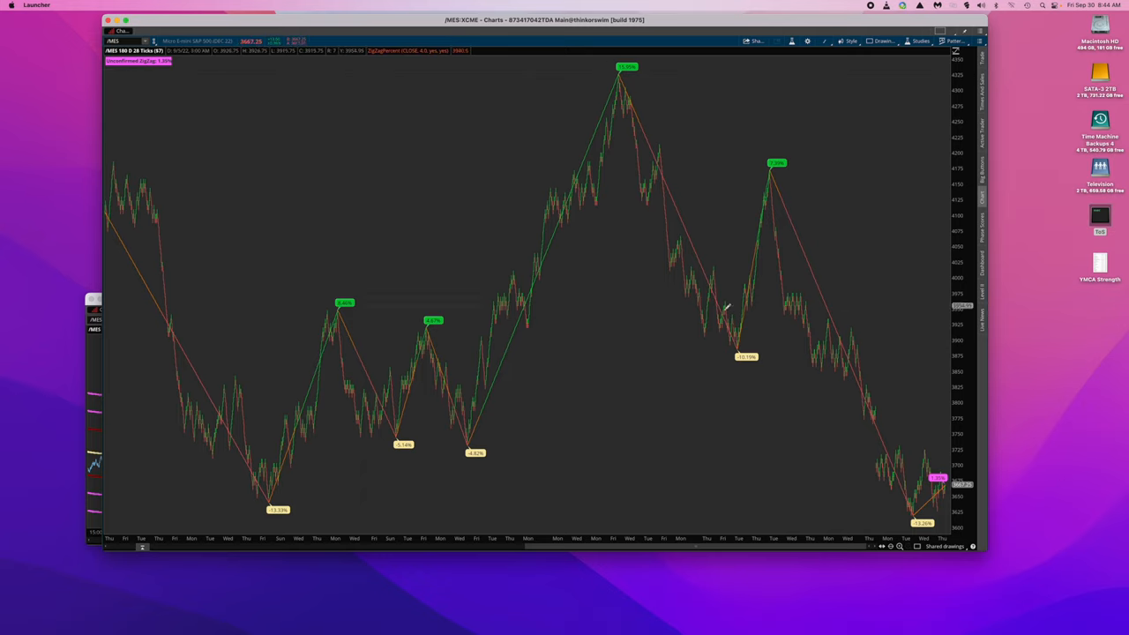
mouse_move(766, 245)
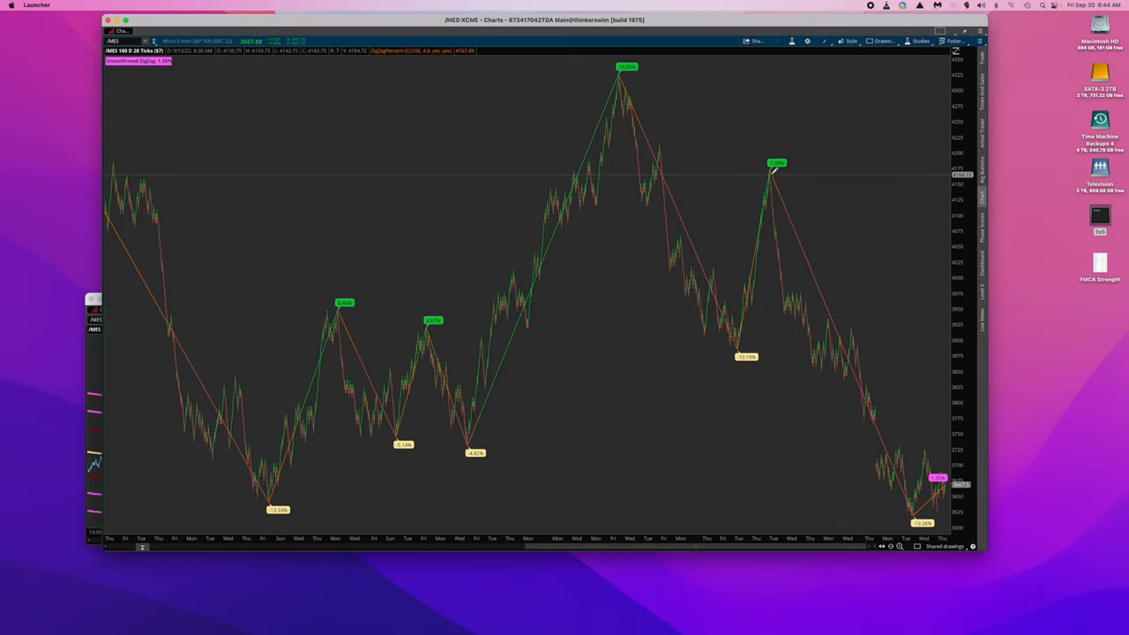
mouse_move(895, 522)
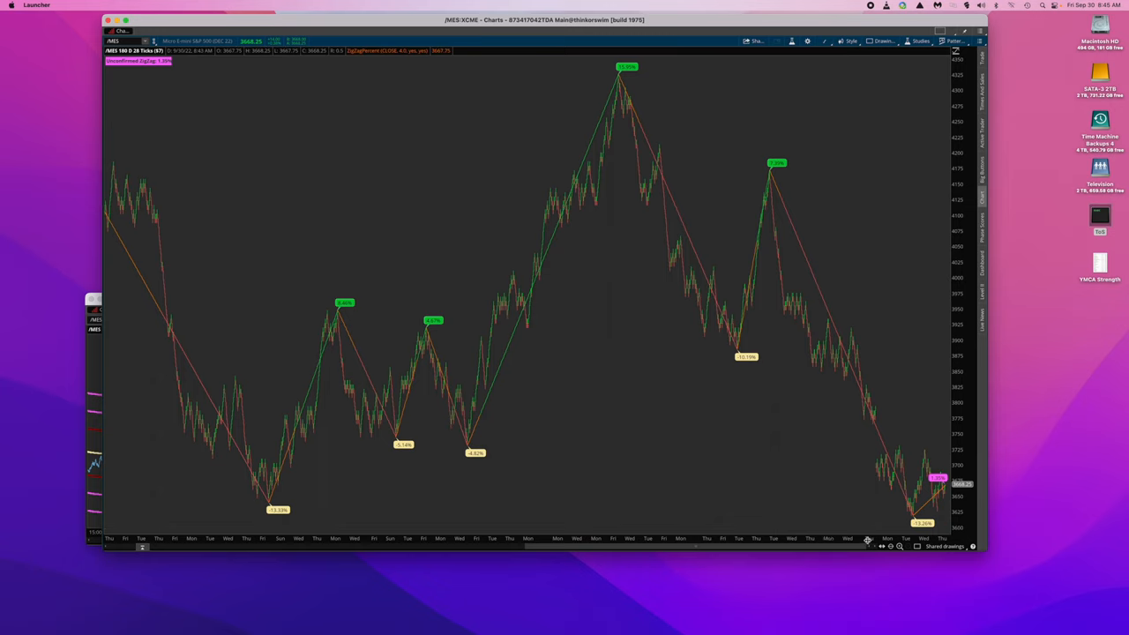
mouse_move(910, 408)
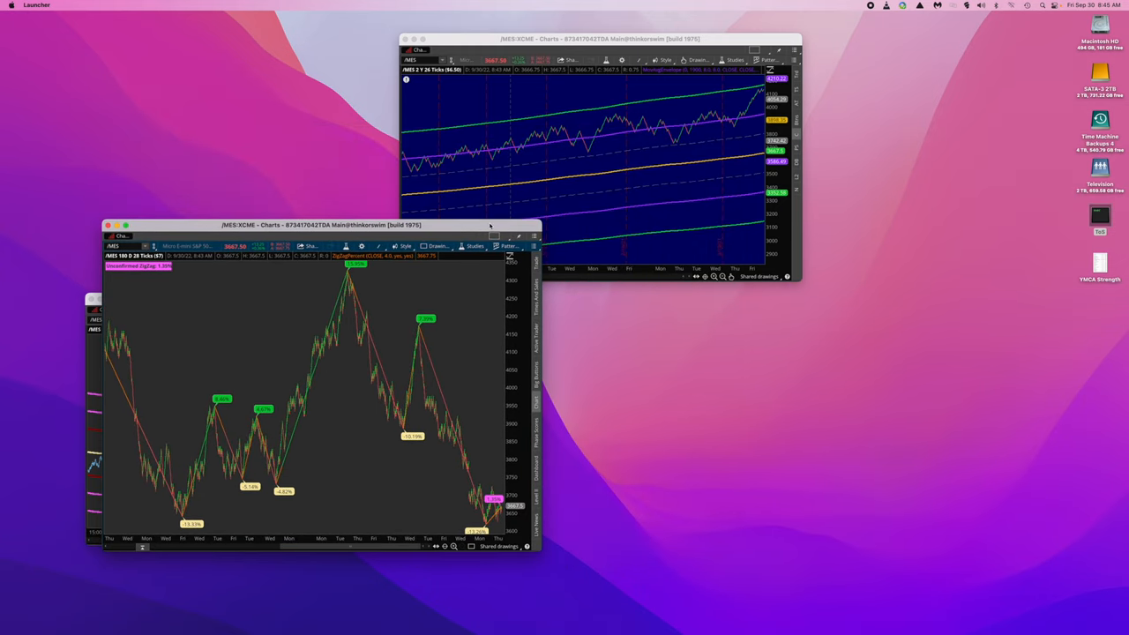
- Drag the two-year /MES Renko chart with moving-average envelopes to the front
left_click_drag(320, 224, 285, 53)
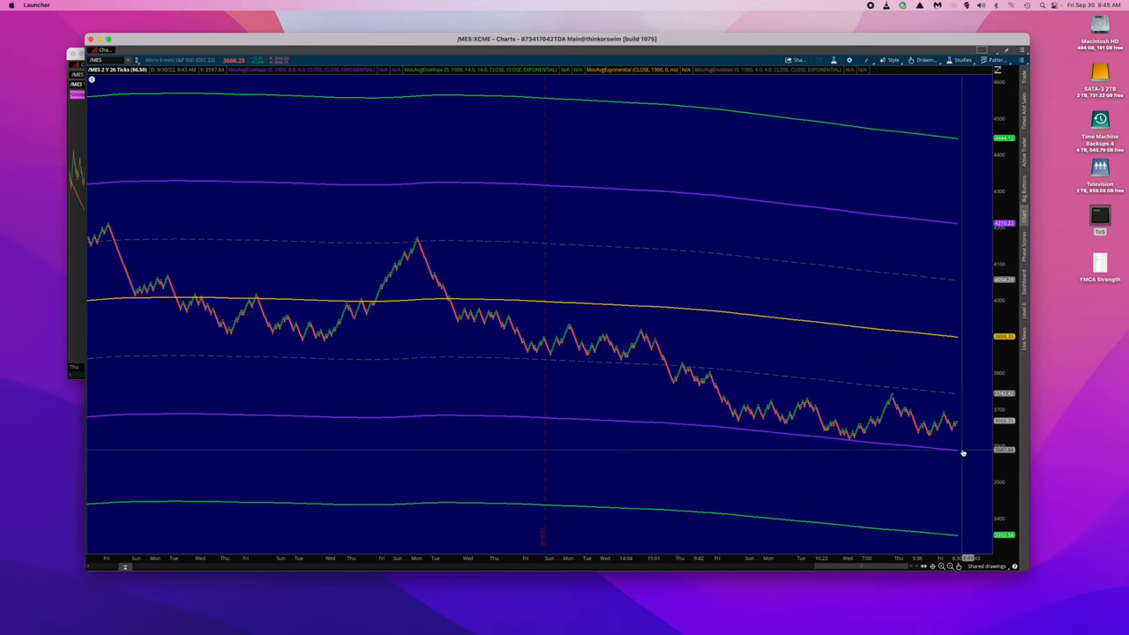
mouse_move(956, 455)
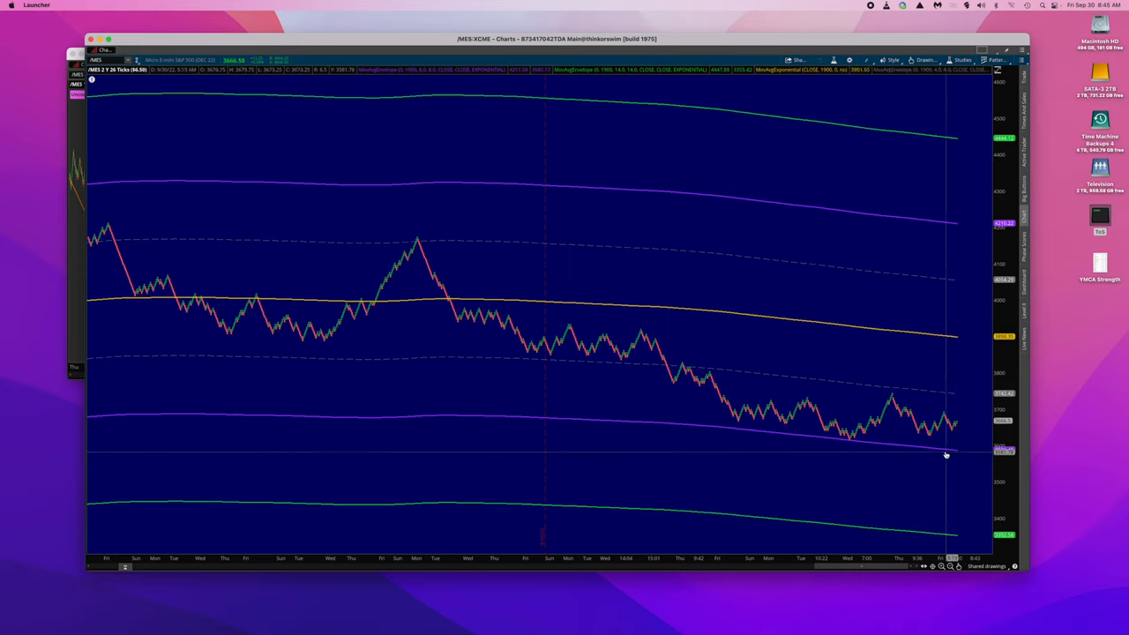
mouse_move(937, 499)
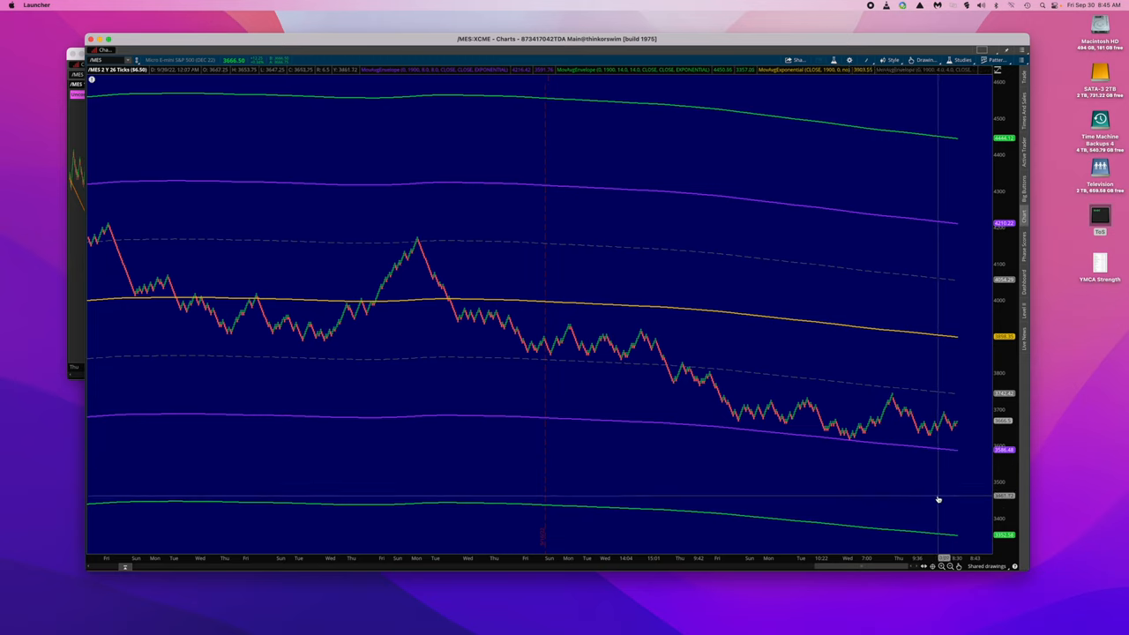
mouse_move(951, 458)
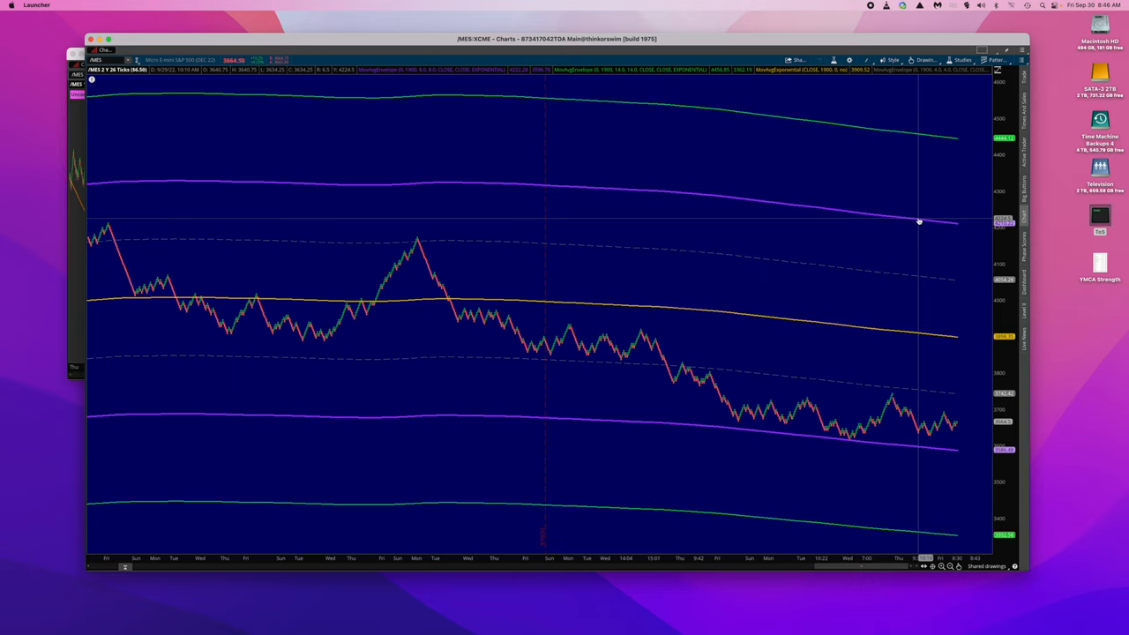
mouse_move(935, 339)
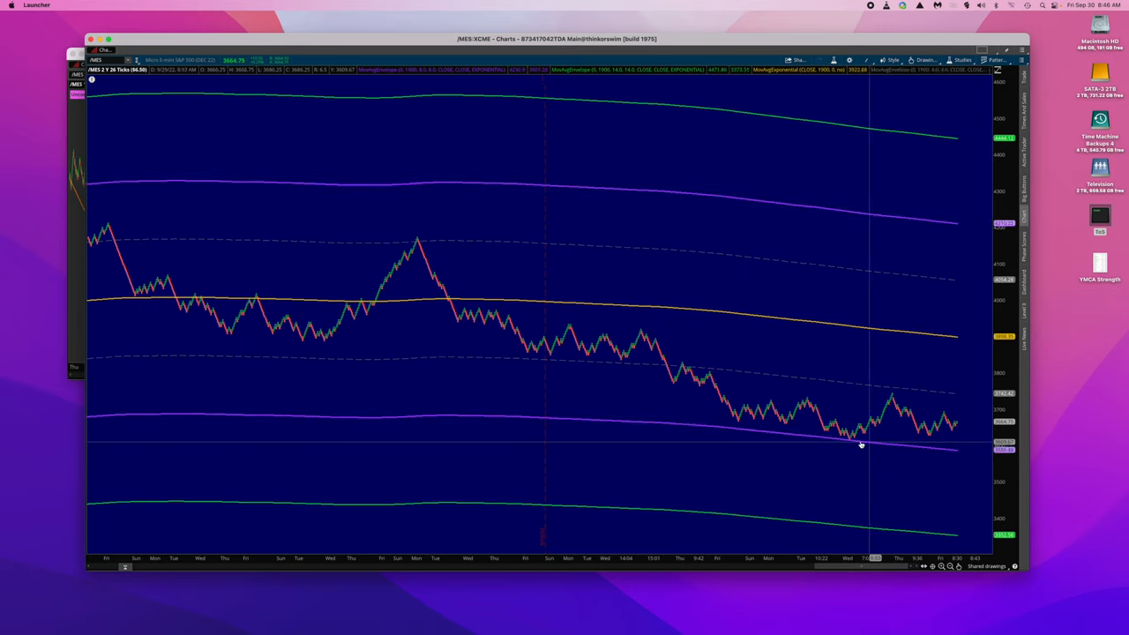
mouse_move(882, 410)
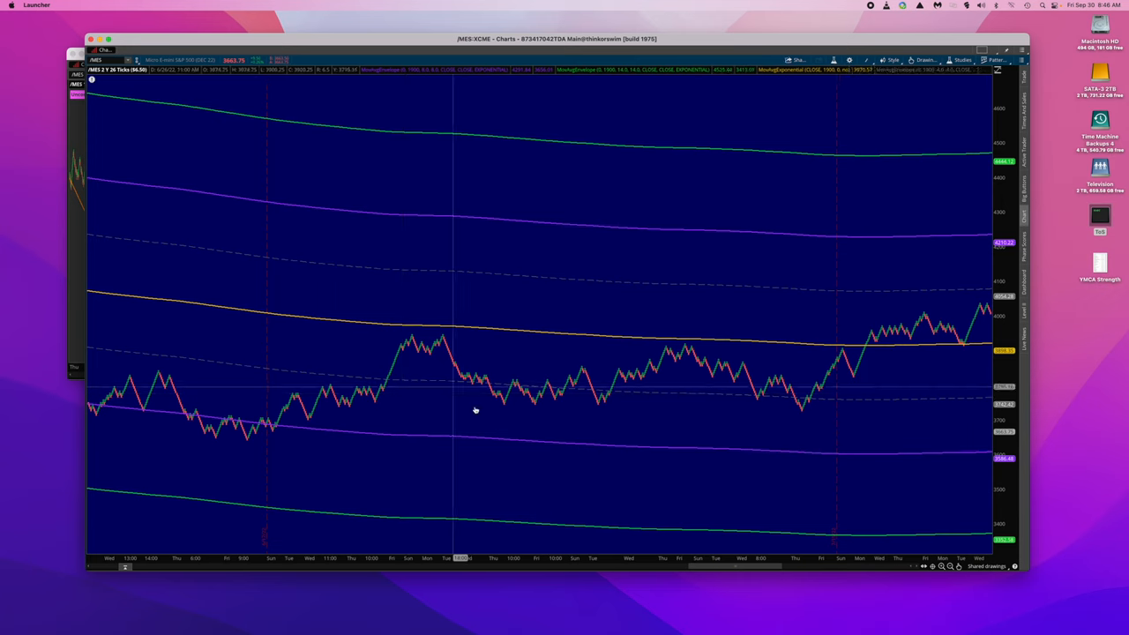
mouse_move(624, 415)
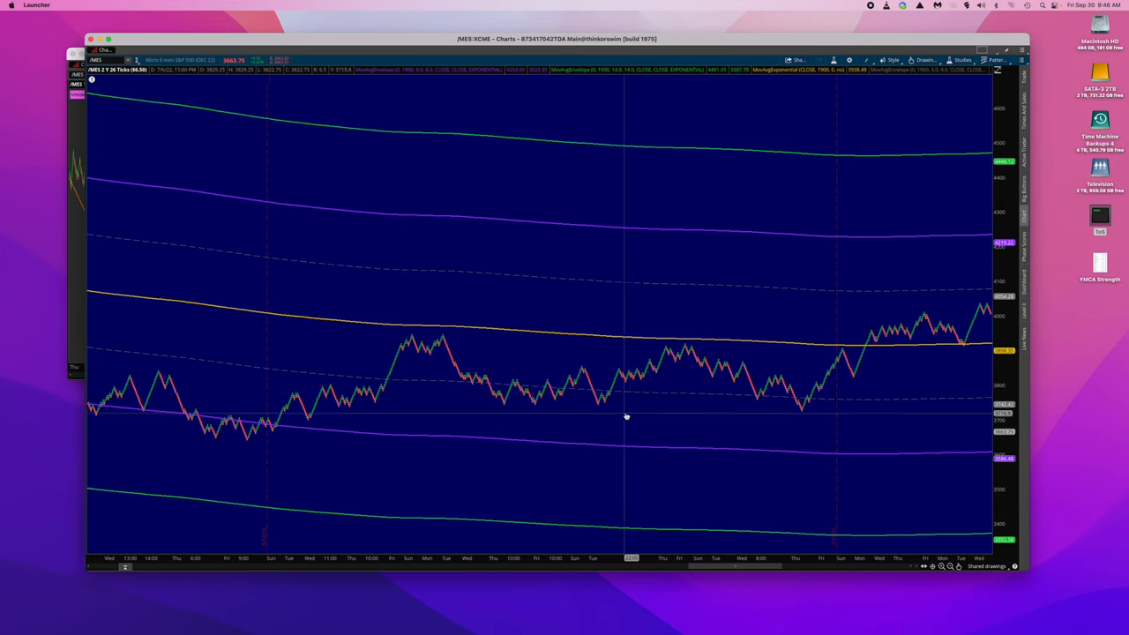
mouse_move(541, 415)
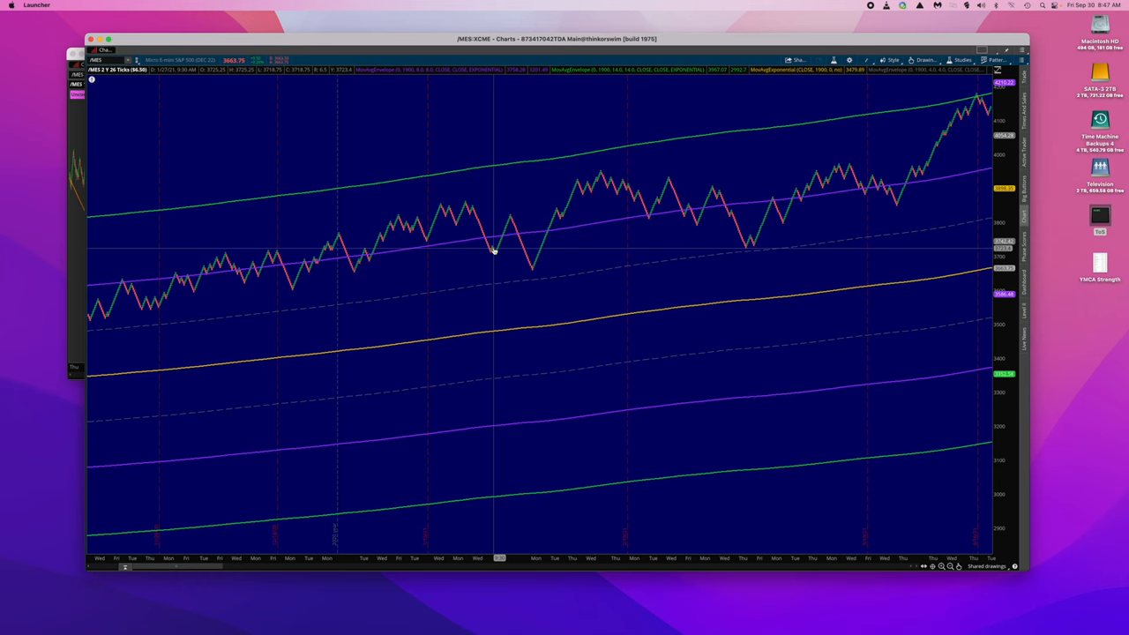
mouse_move(529, 289)
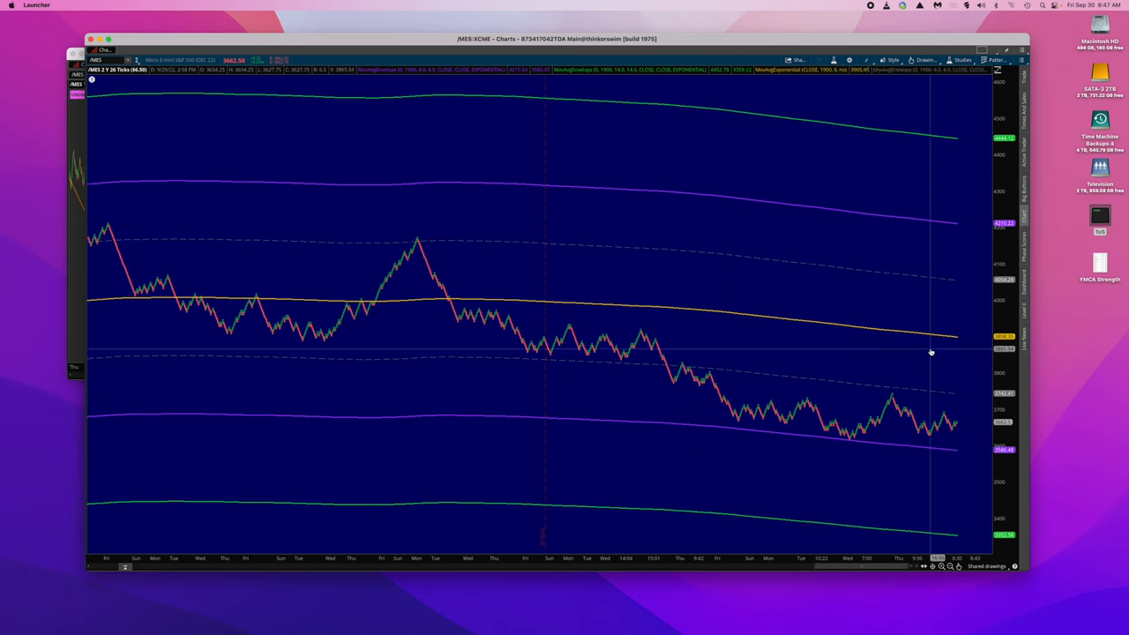
mouse_move(930, 351)
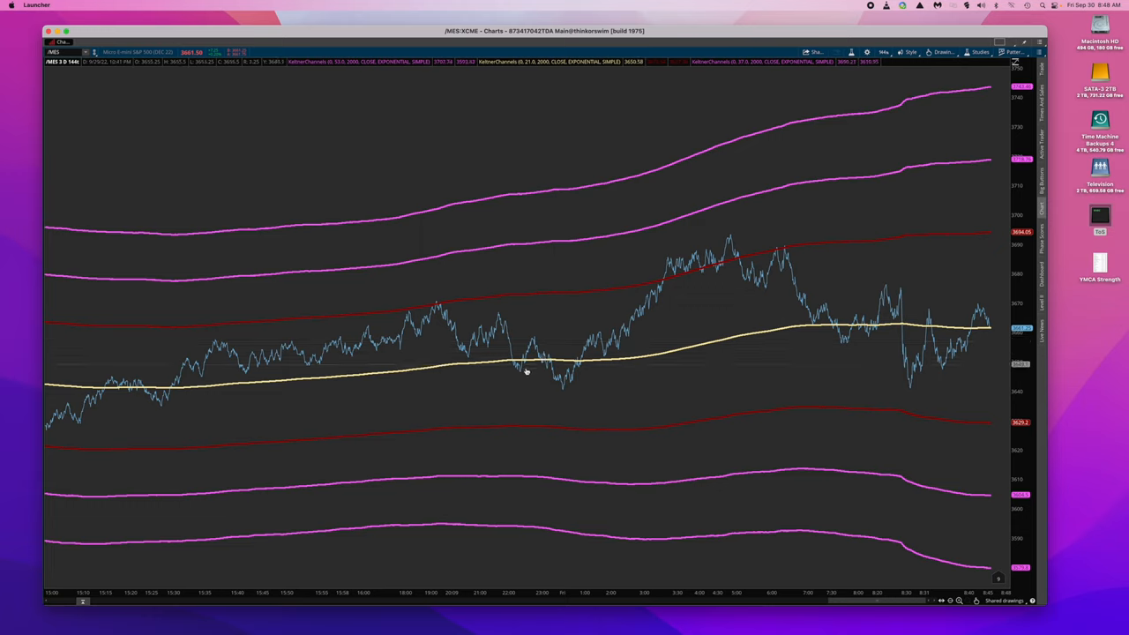
mouse_move(919, 404)
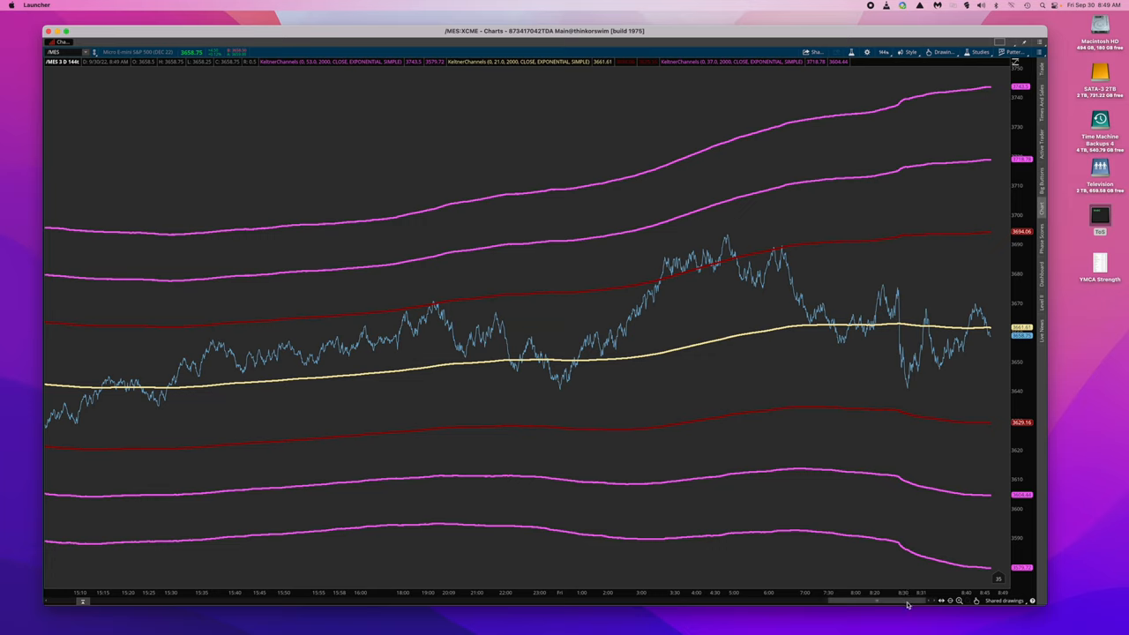
- Scroll the /MES Keltner tick chart back to the earlier September 29 afternoon bars
left_click_drag(908, 604, 893, 605)
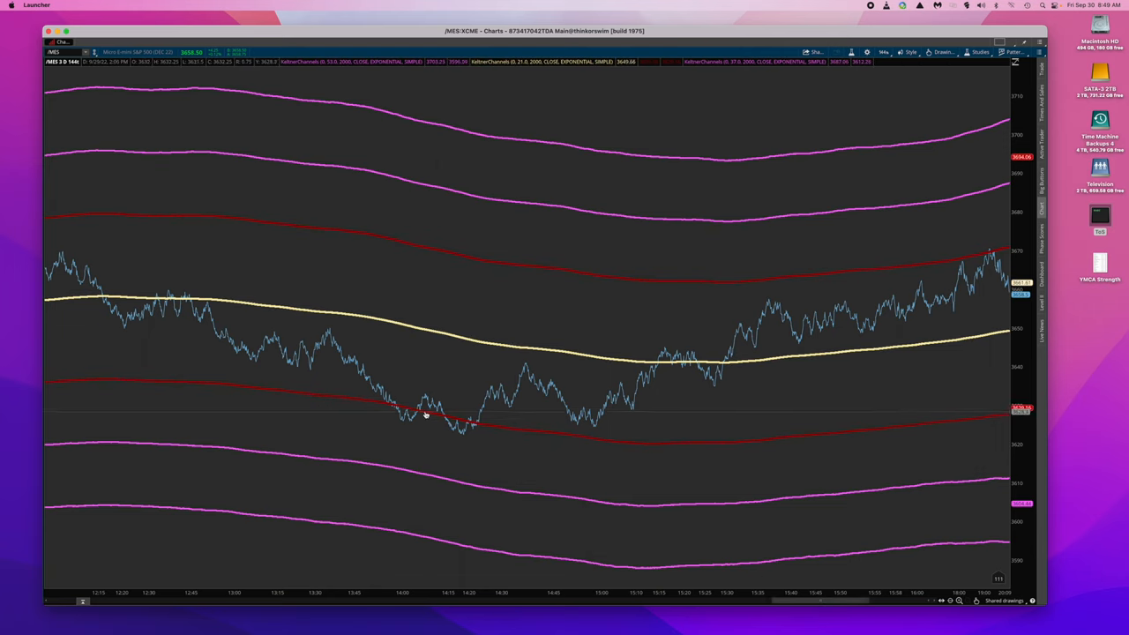
mouse_move(457, 431)
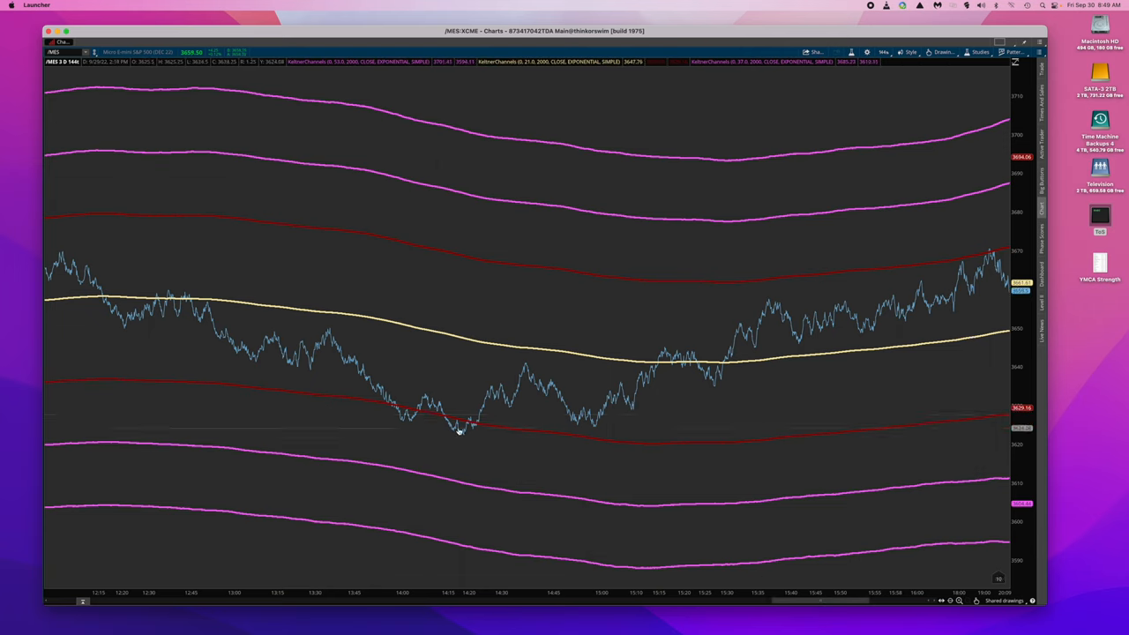
mouse_move(823, 592)
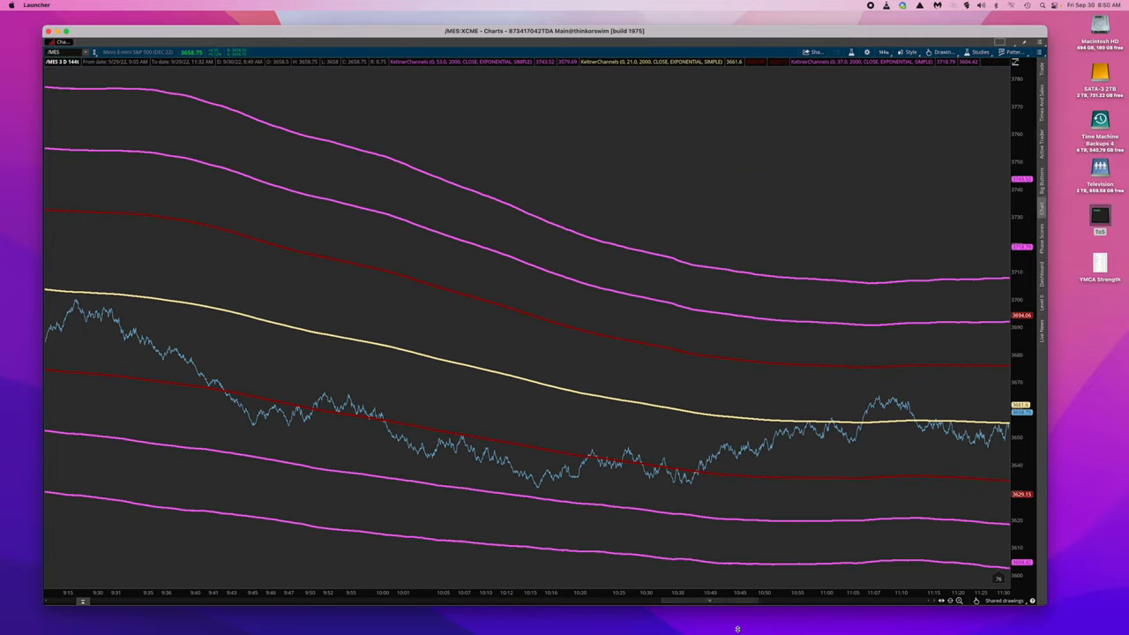
mouse_move(556, 476)
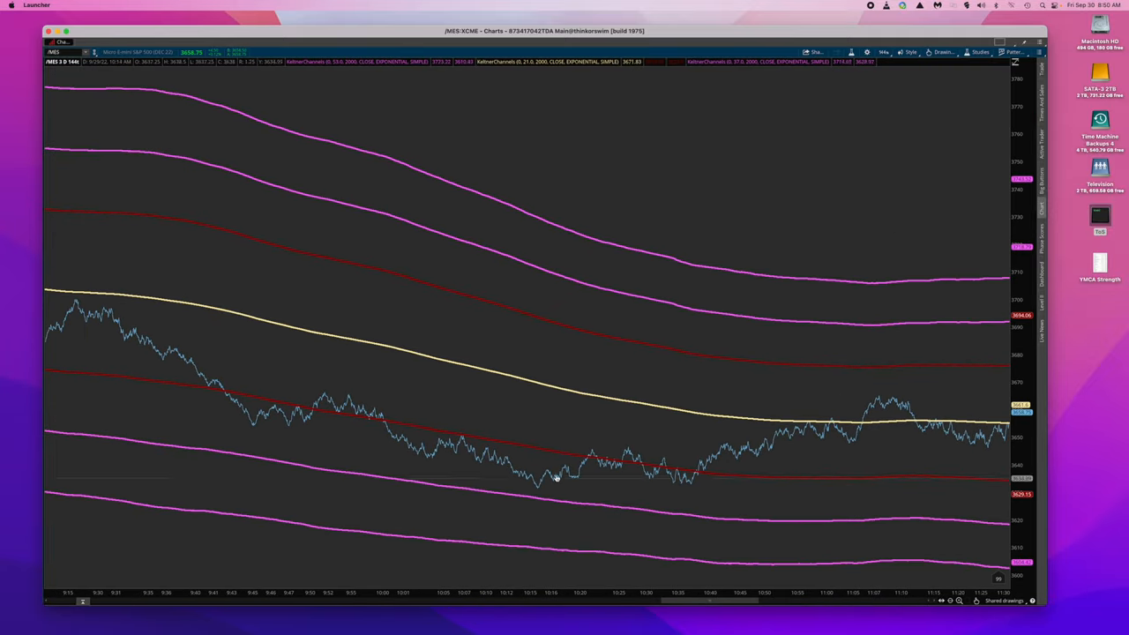
mouse_move(441, 436)
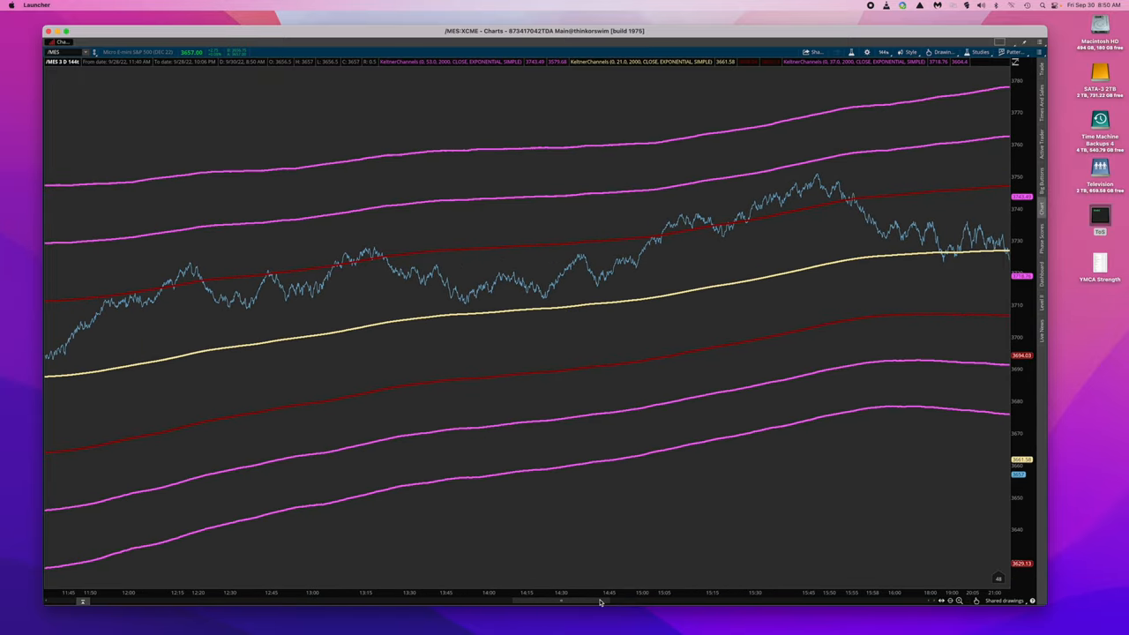
mouse_move(988, 289)
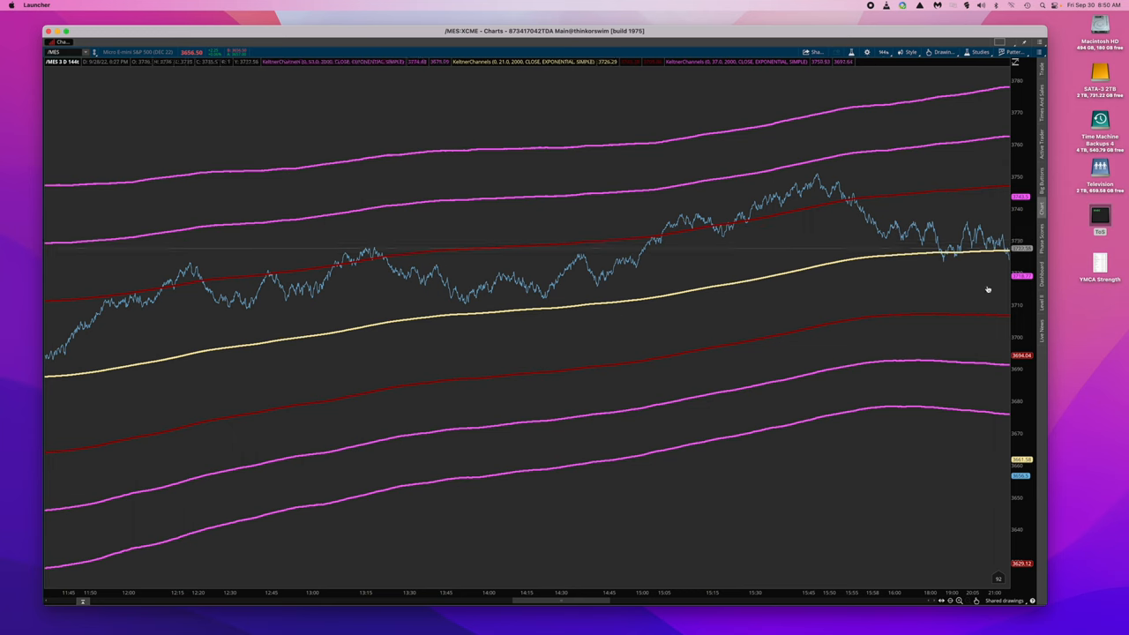